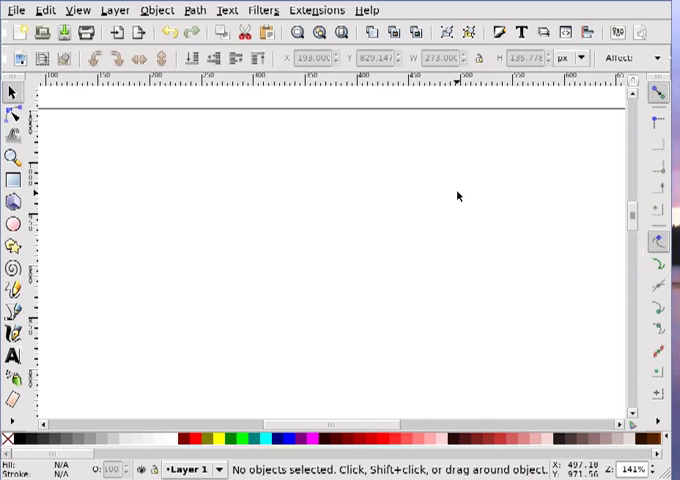
pyautogui.moveTo(448, 192)
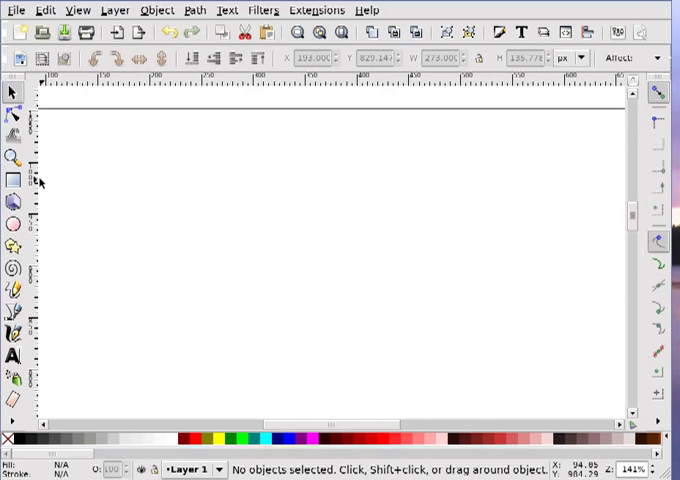
# Step: Draw a large rounded rectangle with a black outline for the balloon body
pyautogui.click(14, 180)
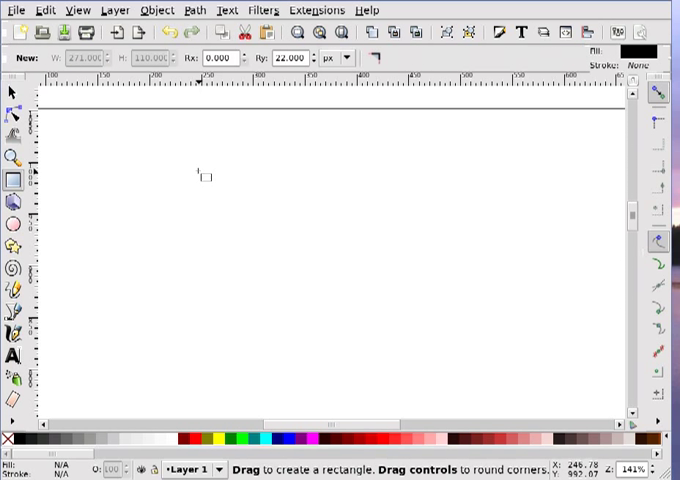
pyautogui.moveTo(200, 176); pyautogui.dragTo(376, 258)
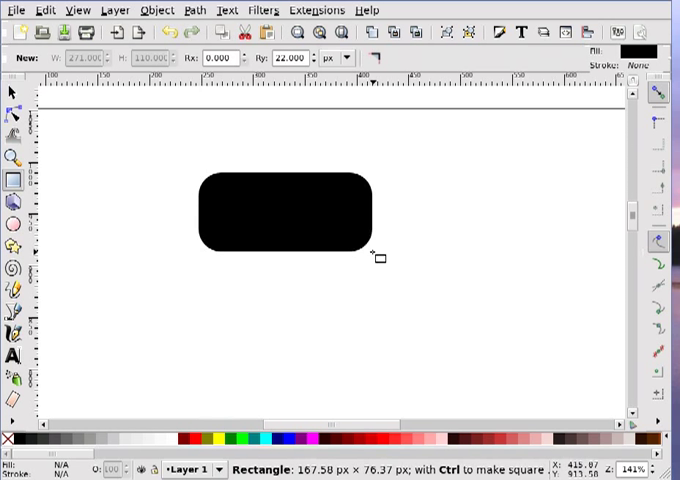
pyautogui.moveTo(370, 258); pyautogui.dragTo(452, 308)
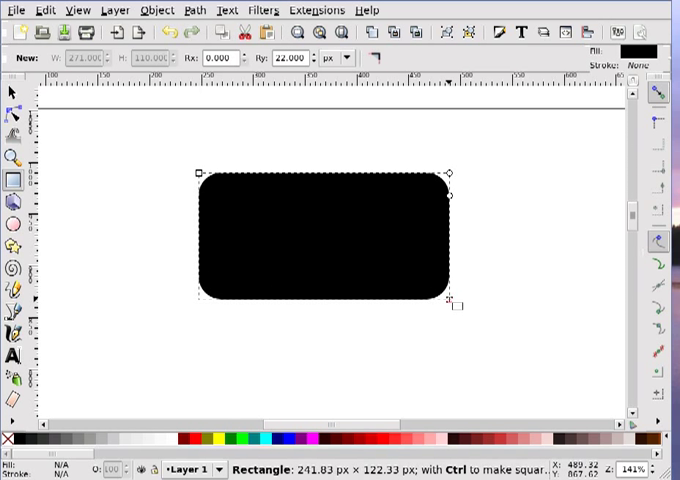
pyautogui.moveTo(452, 172); pyautogui.dragTo(452, 192)
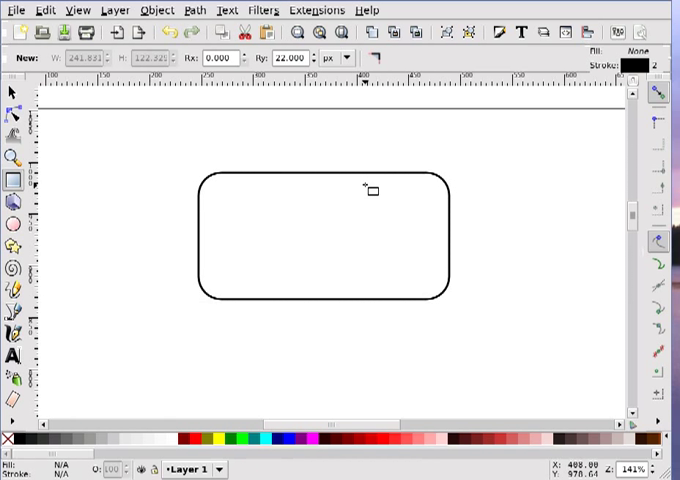
# Step: Select the balloon rectangle and adjust it slightly shorter
pyautogui.click(12, 92)
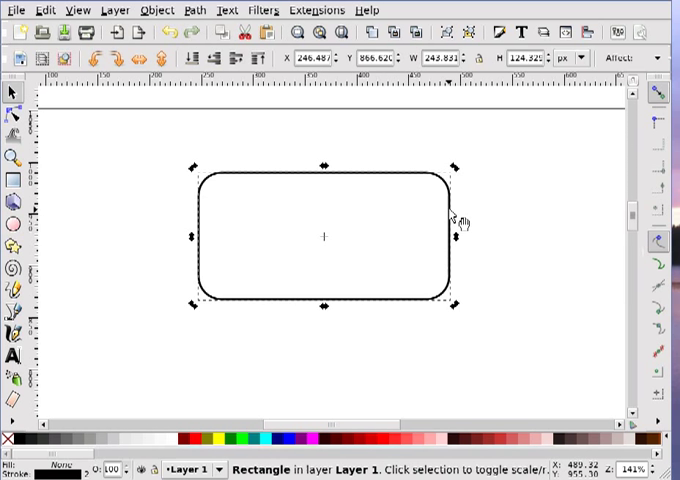
pyautogui.click(14, 180)
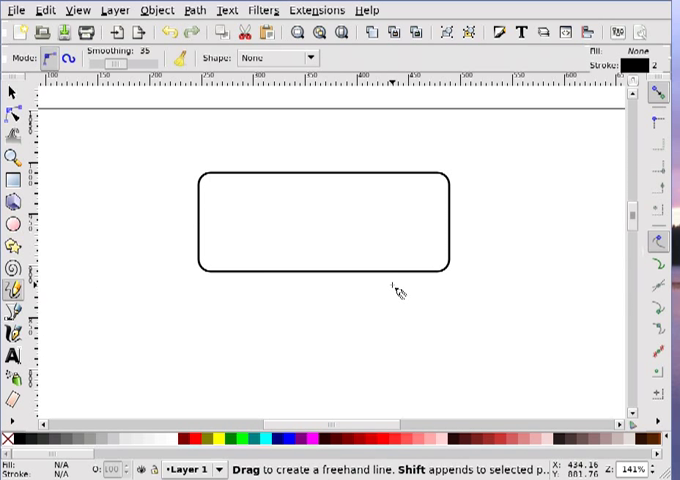
pyautogui.moveTo(360, 268)
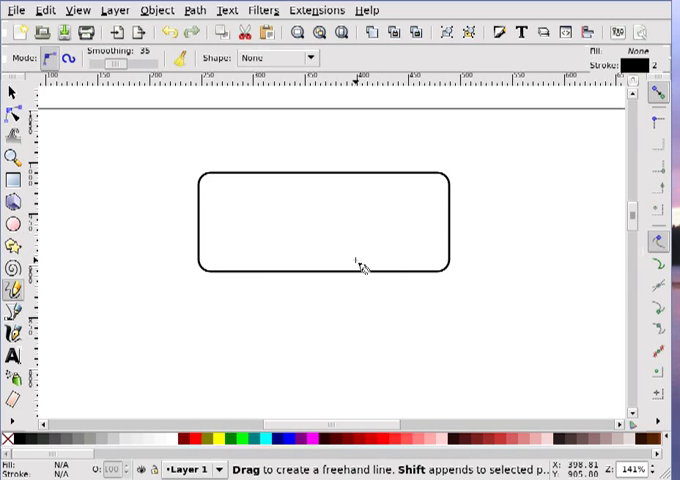
pyautogui.moveTo(372, 268)
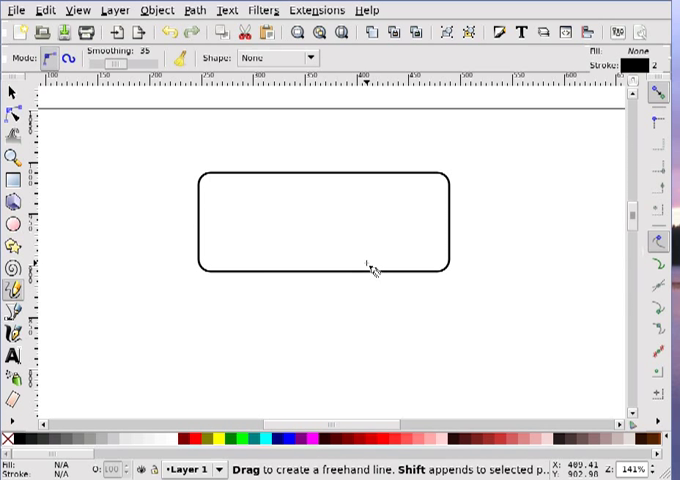
# Step: Draw two straight strokes forming a pointed tail below the balloon's bottom edge
pyautogui.moveTo(368, 262); pyautogui.dragTo(400, 320)
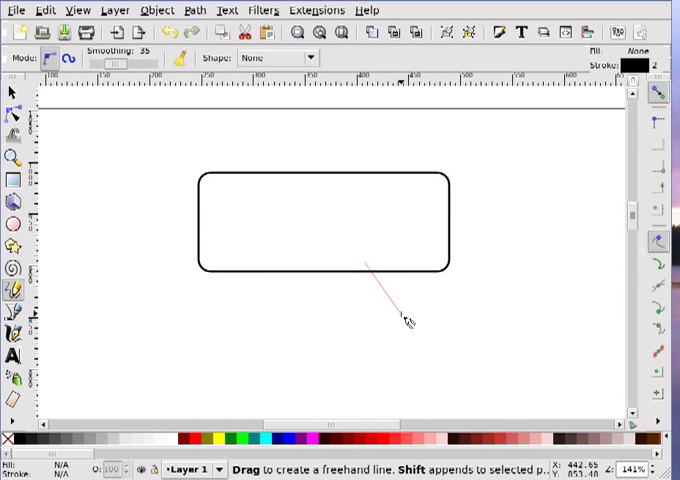
pyautogui.moveTo(362, 260); pyautogui.dragTo(424, 340)
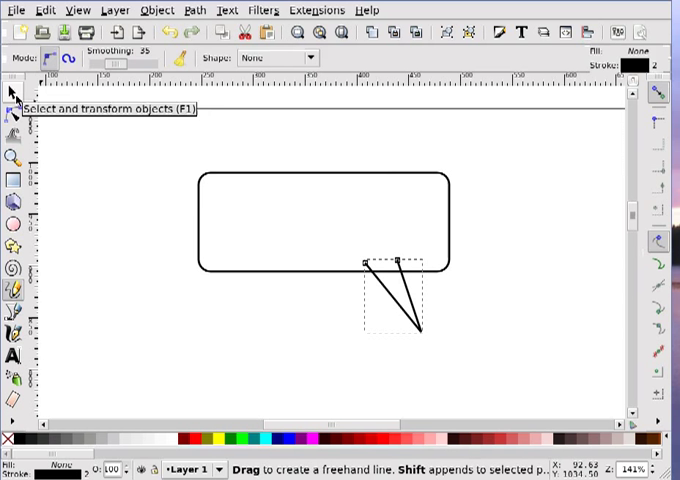
# Step: Select the tail and bring up its nodes for curving the two sides
pyautogui.click(12, 92)
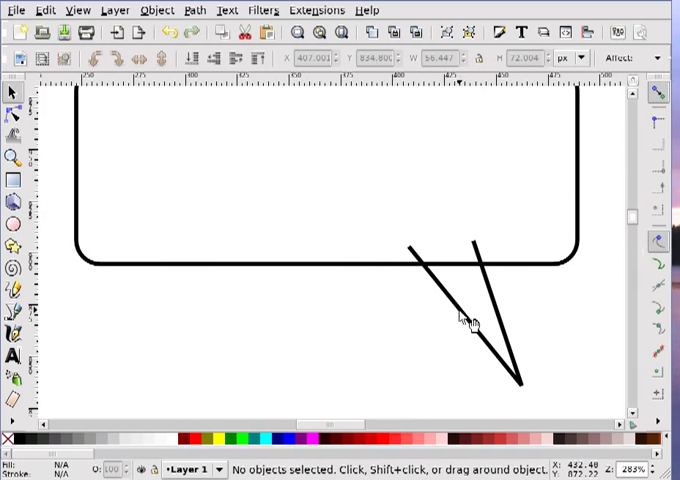
pyautogui.moveTo(470, 316)
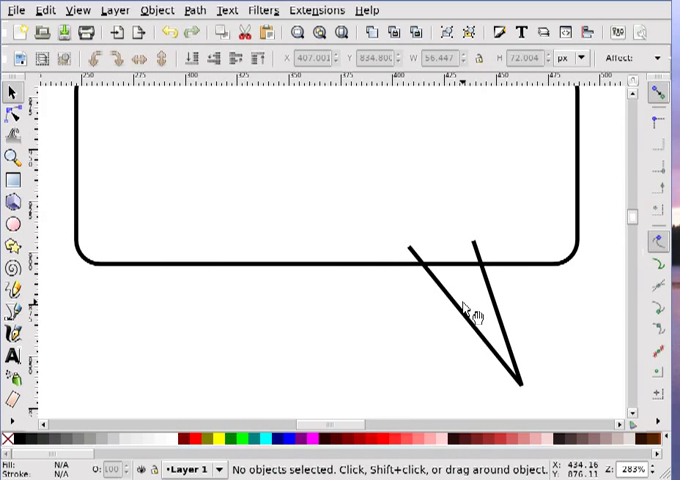
pyautogui.click(460, 310)
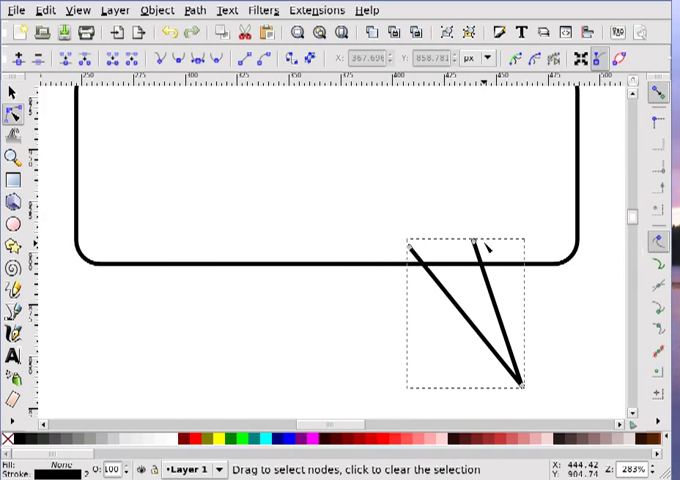
pyautogui.moveTo(78, 132)
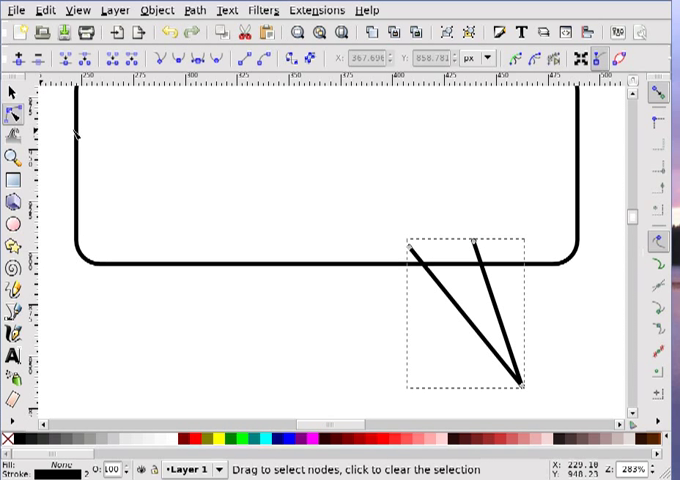
pyautogui.moveTo(464, 316)
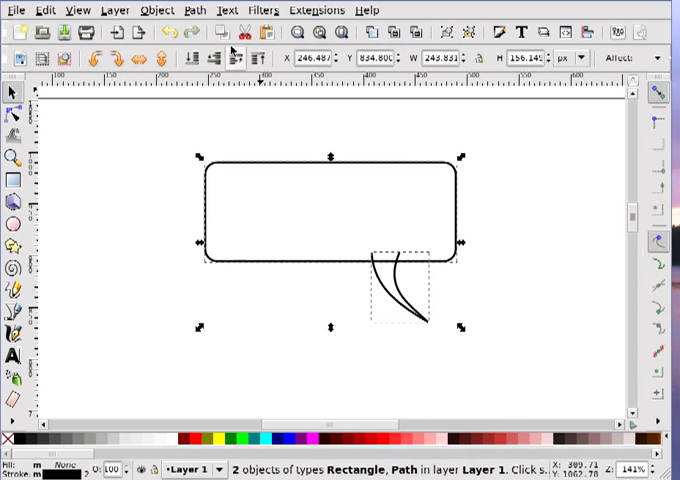
# Step: Union the rounded rectangle and curved tail into a single balloon path
pyautogui.click(188, 8)
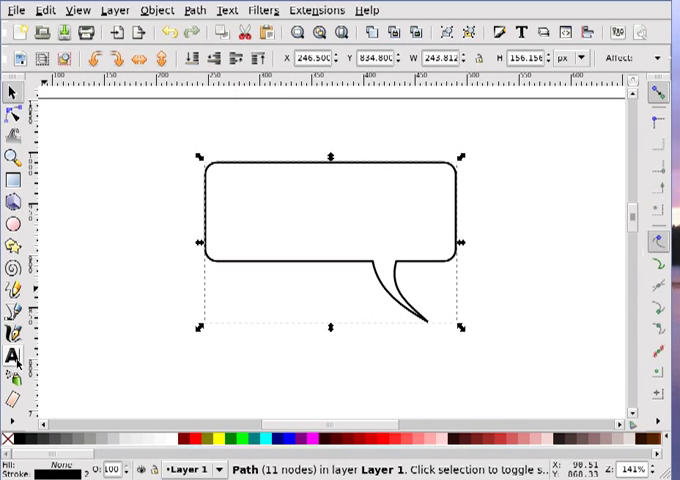
pyautogui.click(14, 356)
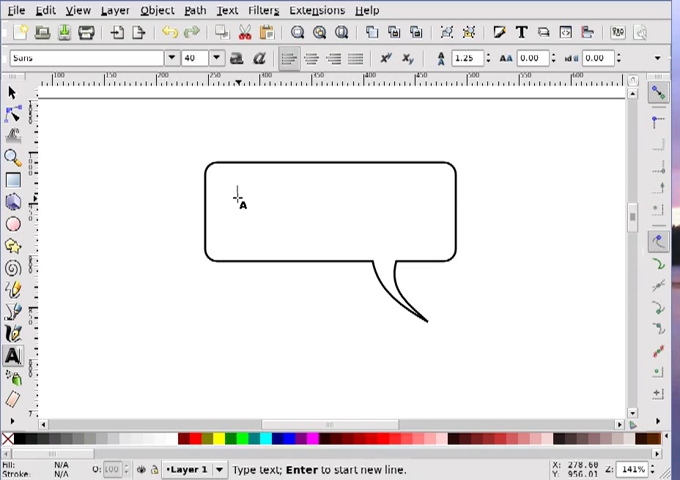
# Step: Type a comic-style HELLO greeting about the Inkscape tutorial near the balloon
pyautogui.write('a')
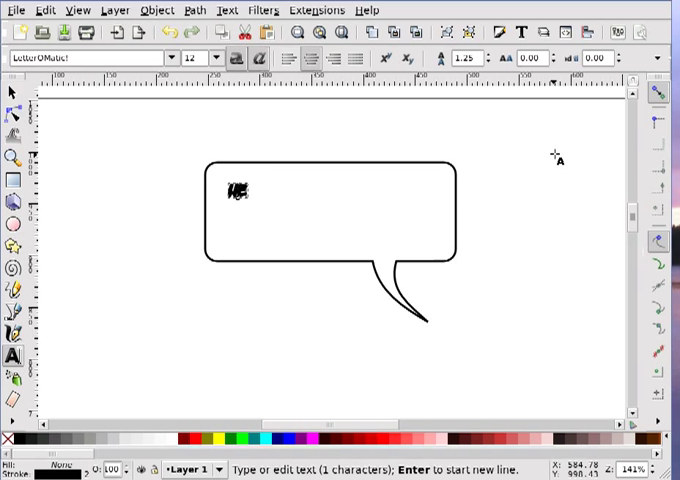
pyautogui.write('ELLO THERE, HOPE YOU ENJOYED THIS')
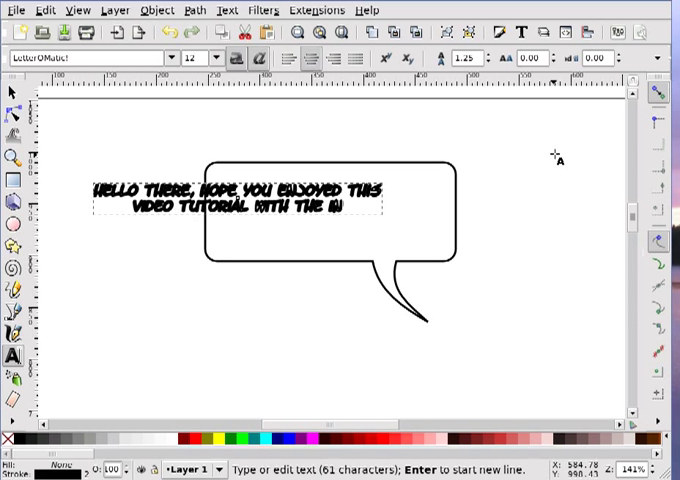
pyautogui.write('KSCAPE')
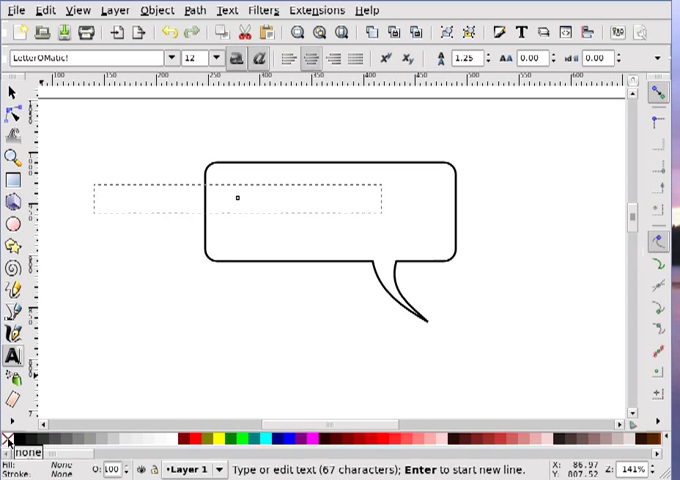
# Step: Retype 'HELLO THERE, HOPE YOU ENJOYED THIS VIDEO TUTORIAL WITH THE INKSCAPE' as centred lines inside the balloon
pyautogui.write('HELLO THERE, HOPE YOU ENJOYED THIS VIDEO TUTORIAL WITH THE INKSCAPE')
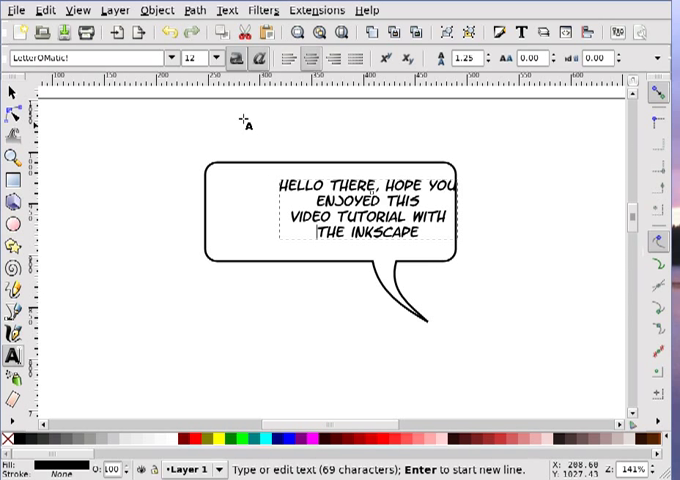
pyautogui.click(10, 90)
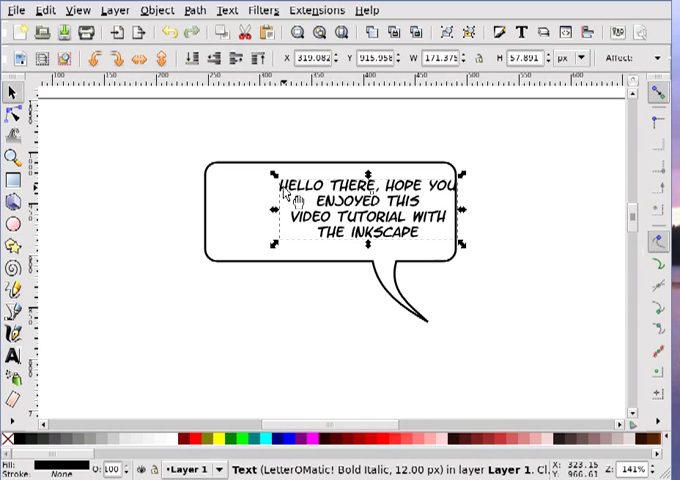